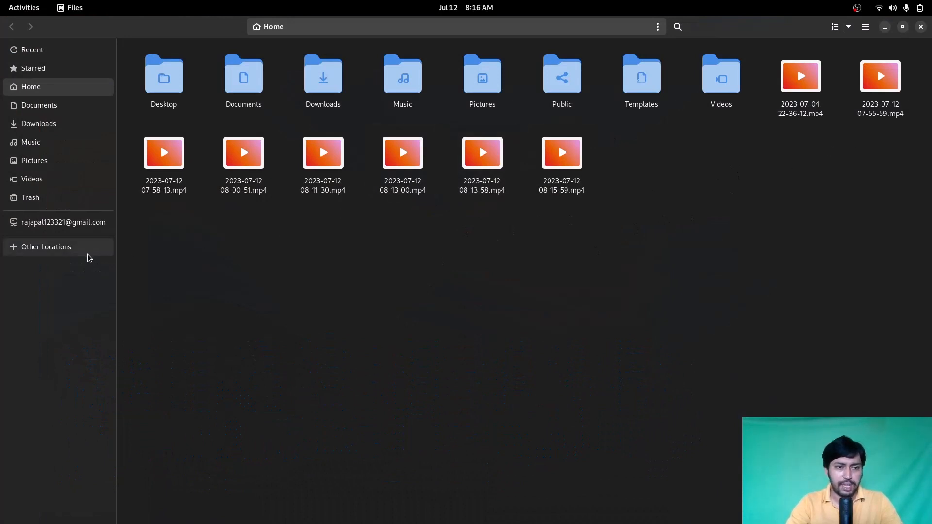
- Browse the New Volume drive under Other Locations, videos still plain play icons, then close Files
left_click(45, 247)
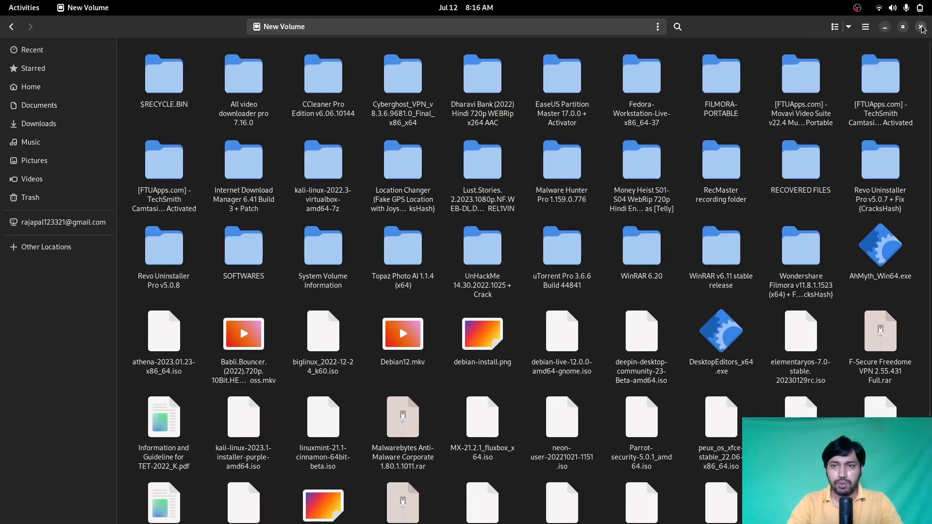
left_click(921, 27)
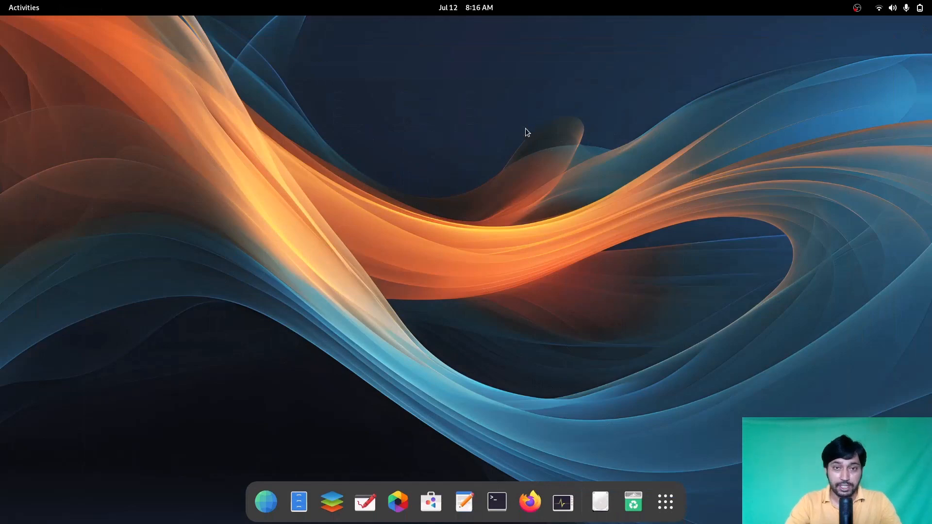
- Run sudo dnf install ffmpegthumbnailer in Terminal and let it finish with Complete!
left_click(465, 7)
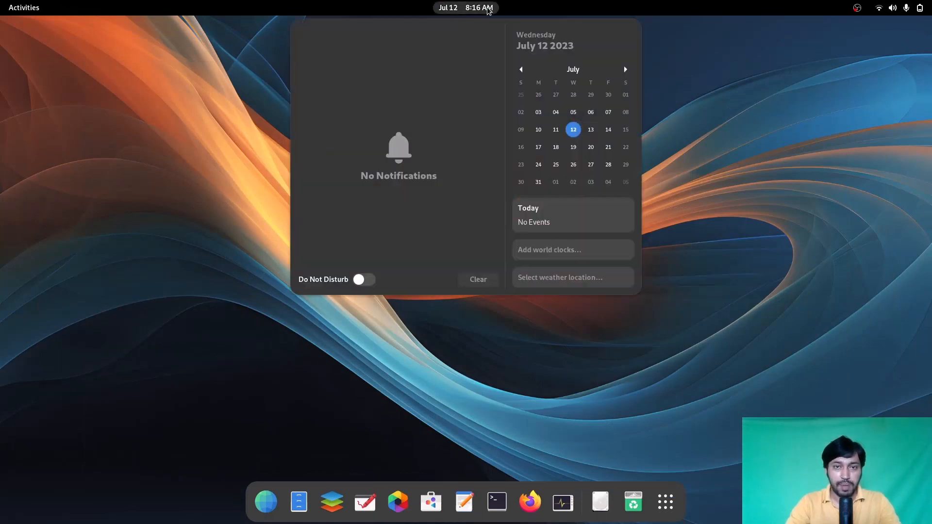
left_click(496, 502)
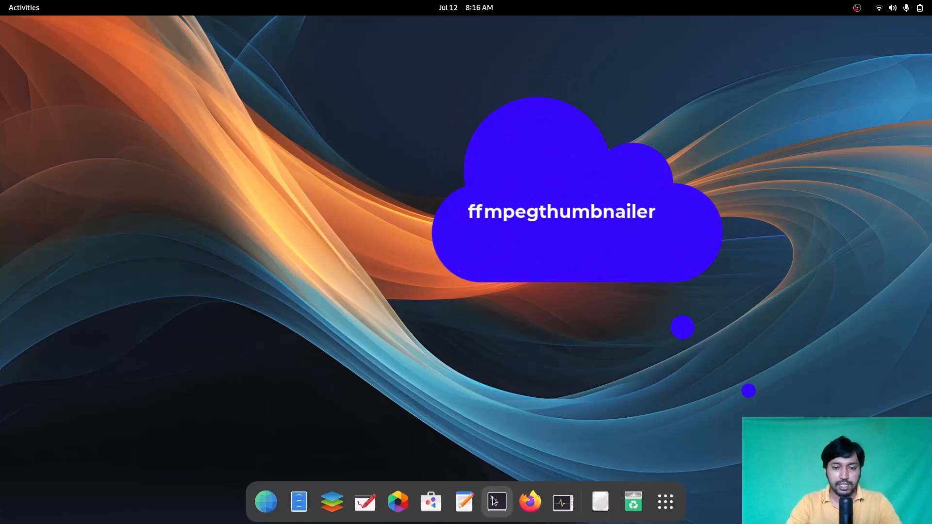
mouse_move(496, 502)
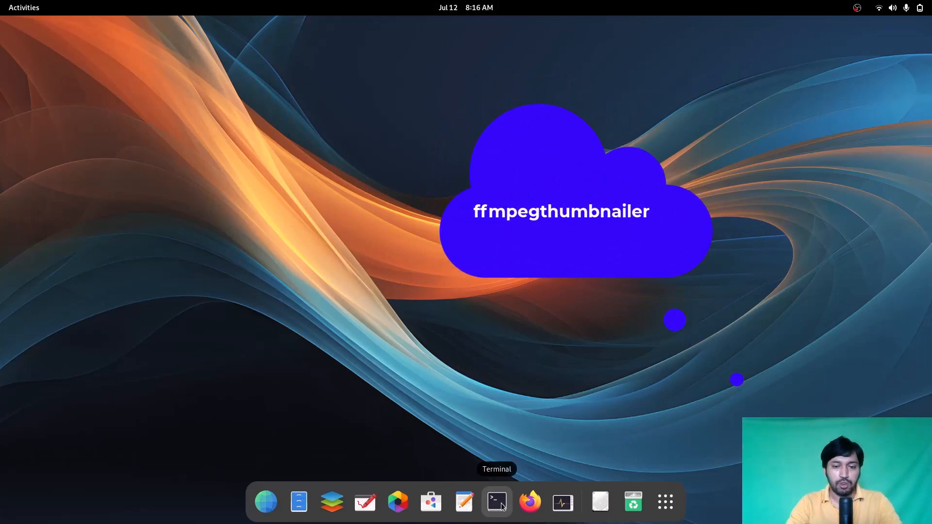
left_click(496, 502)
type("sudo dnf install ffmpegthumbnailer")
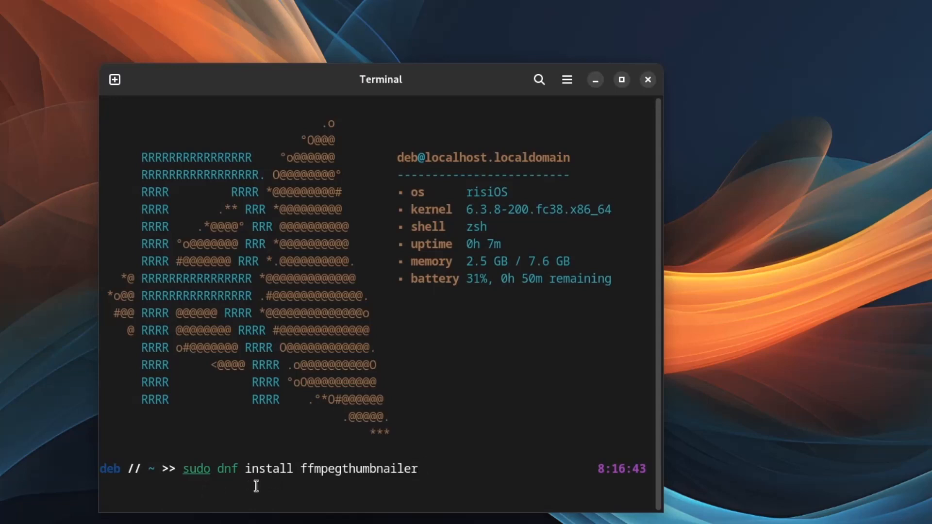
mouse_move(358, 486)
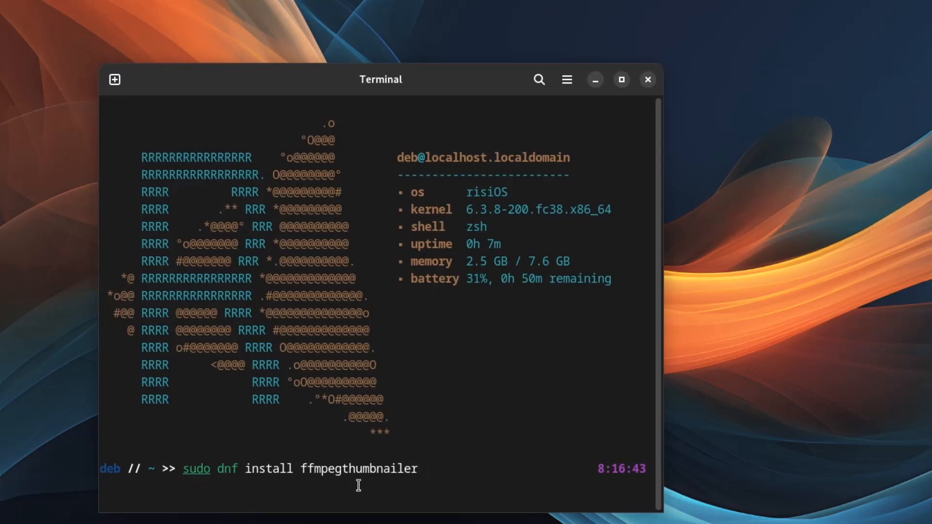
double_click(359, 469)
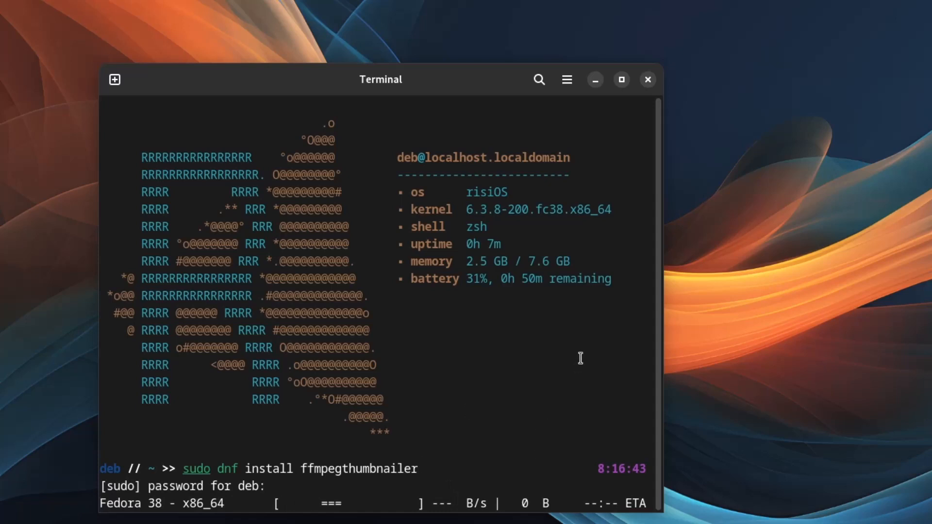
mouse_move(594, 331)
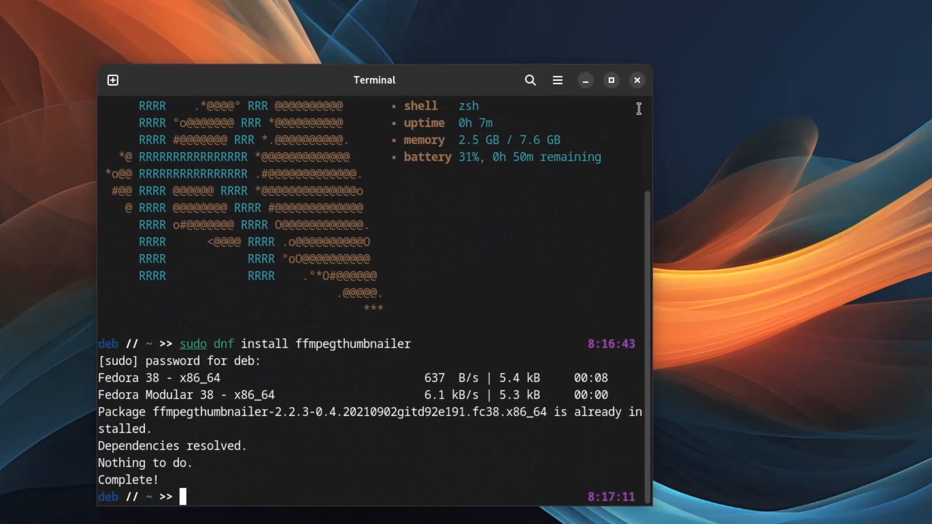
- Set Show Thumbnails to All files in Files Preferences so Home mp4 videos gain picture previews
left_click(637, 80)
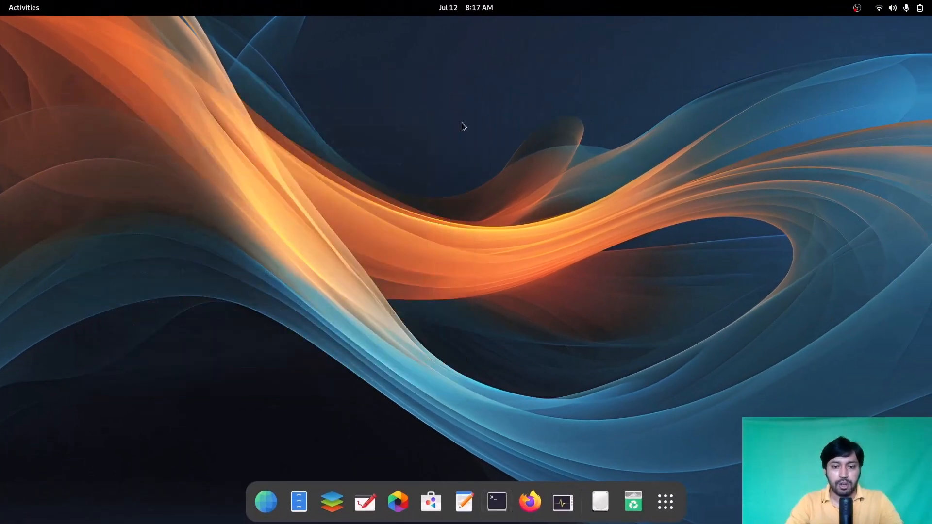
left_click(298, 501)
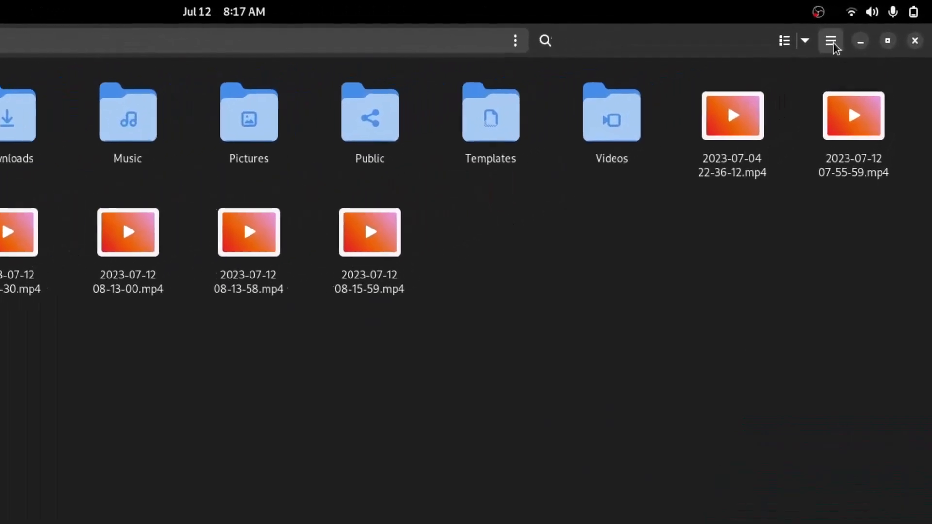
left_click(830, 41)
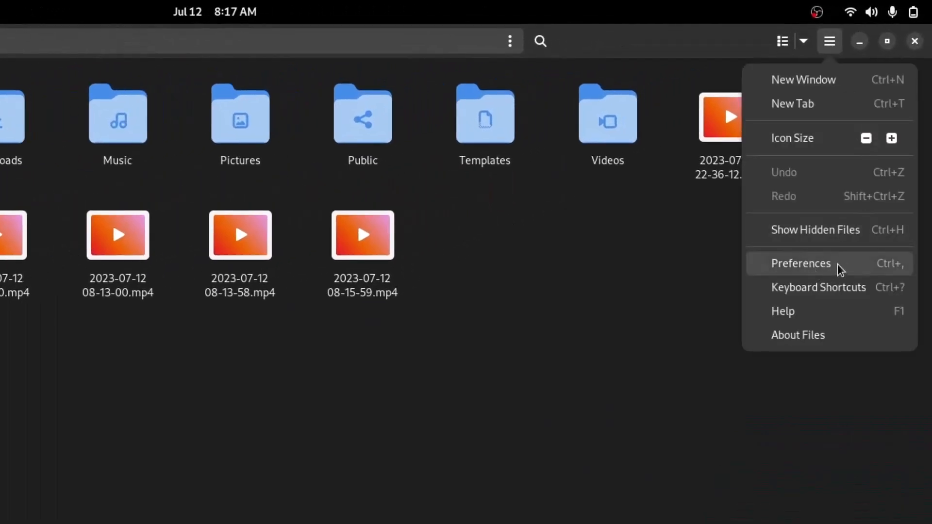
left_click(801, 263)
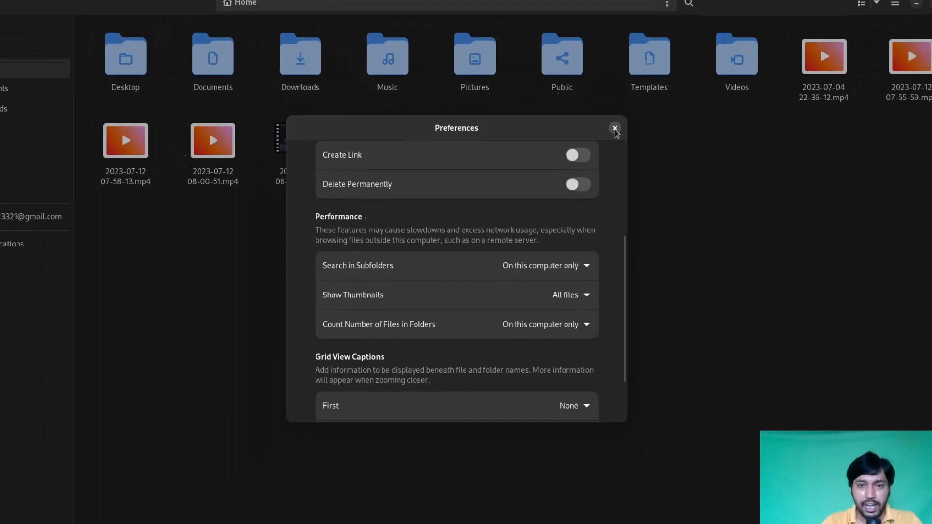
left_click(615, 128)
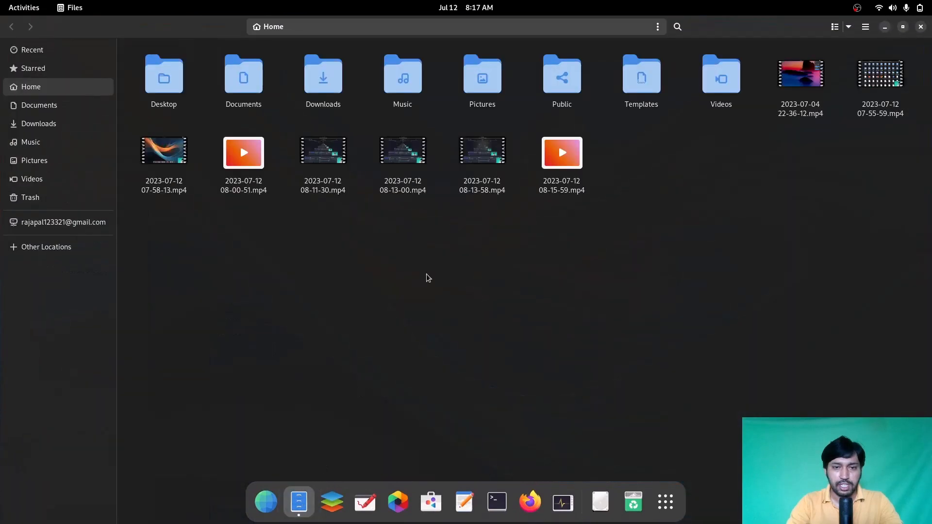
- Check the New Volume drive's mkv movies now show picture previews, then close Files
left_click(242, 152)
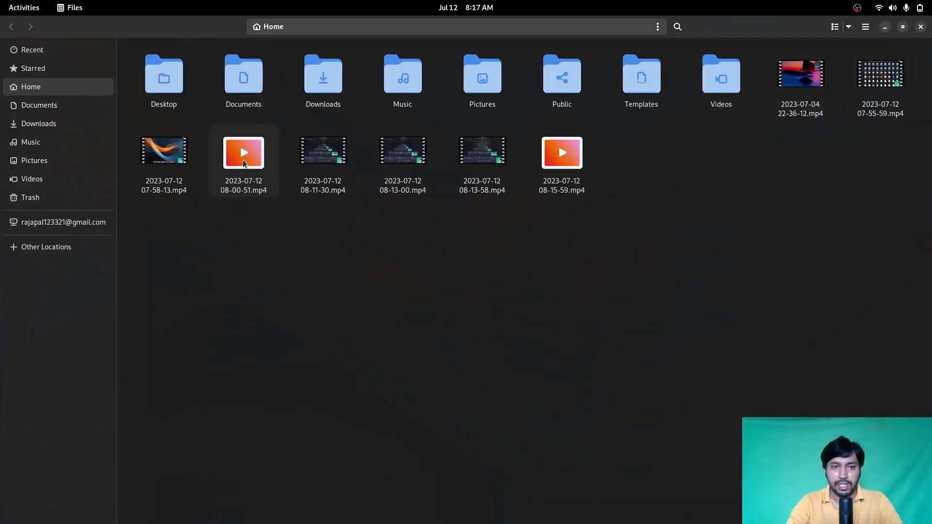
left_click(322, 151)
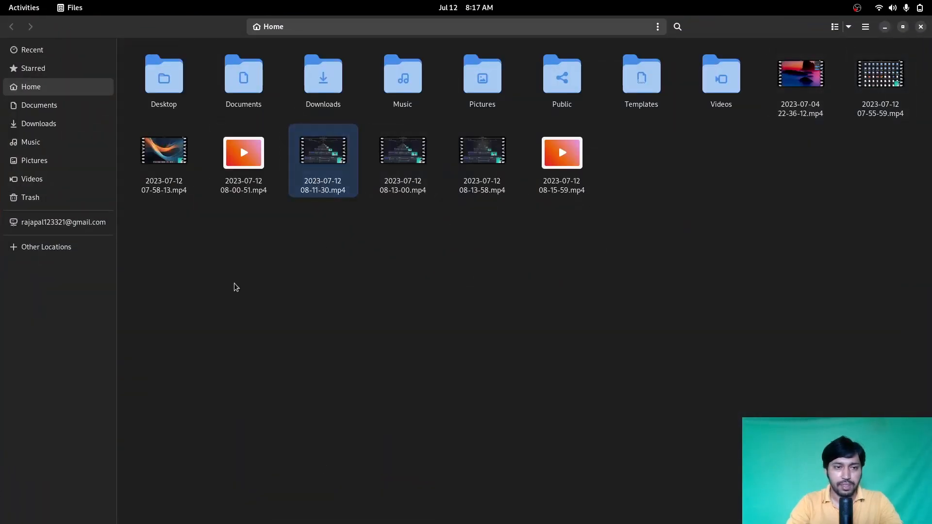
left_click(45, 246)
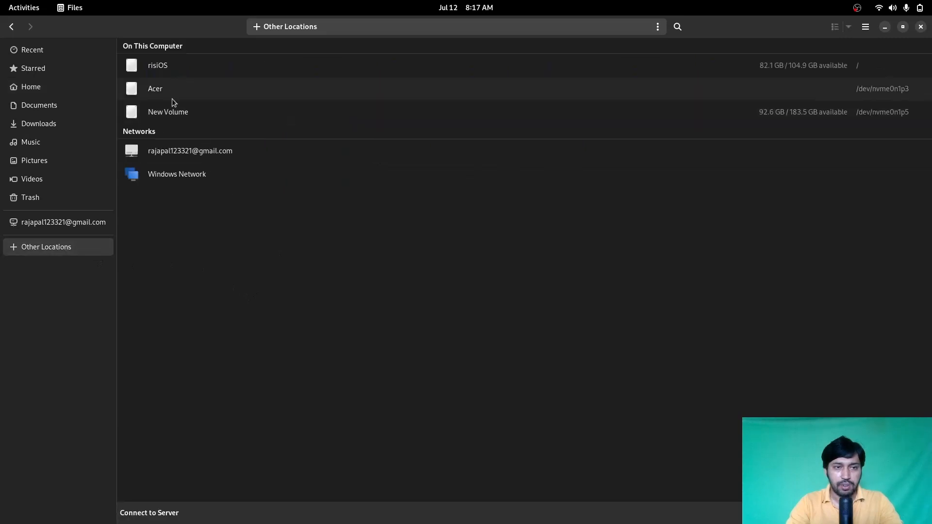
double_click(168, 112)
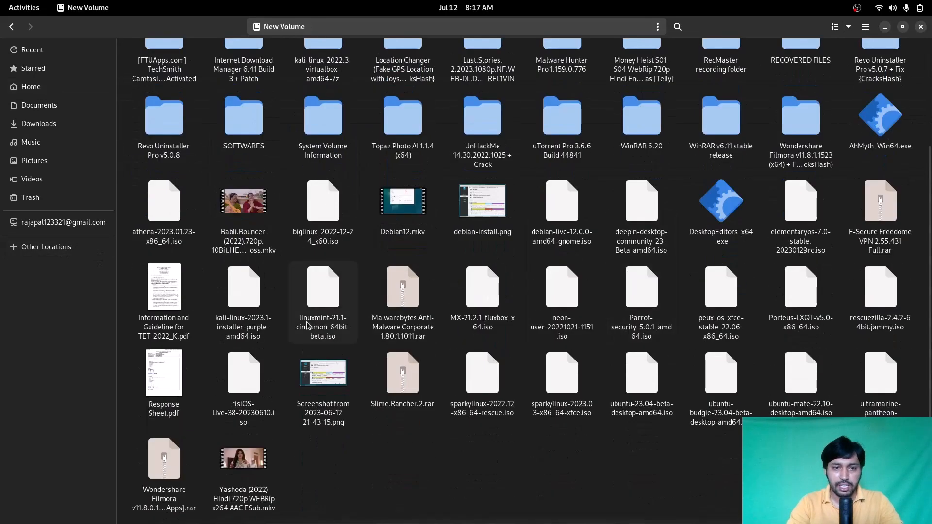
left_click(243, 200)
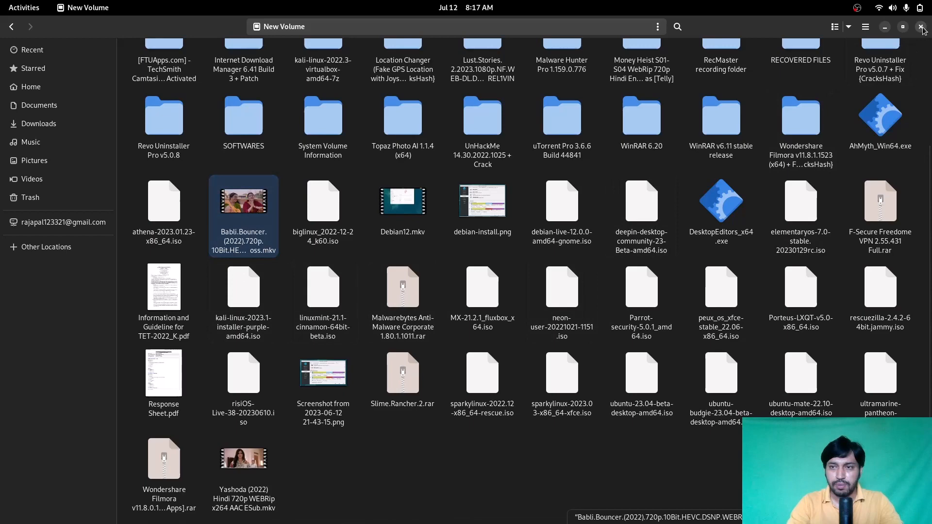
left_click(923, 26)
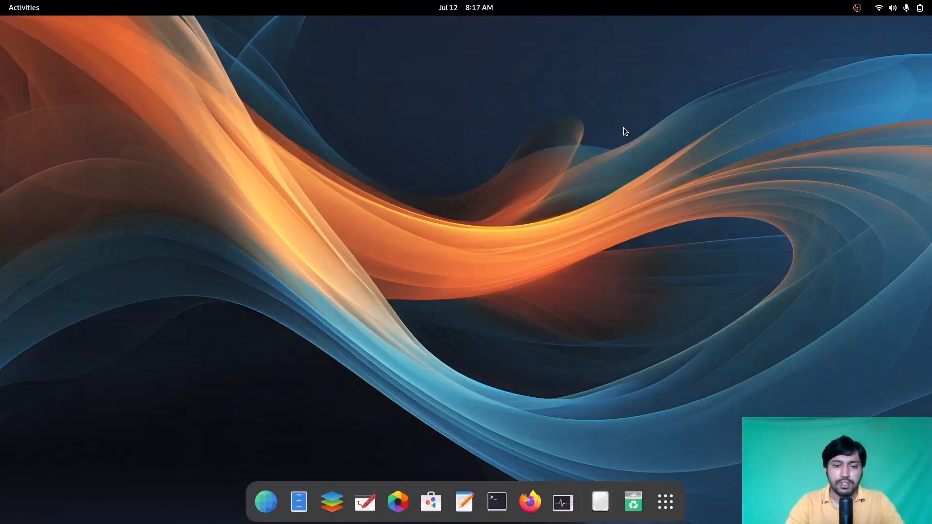
left_click(467, 7)
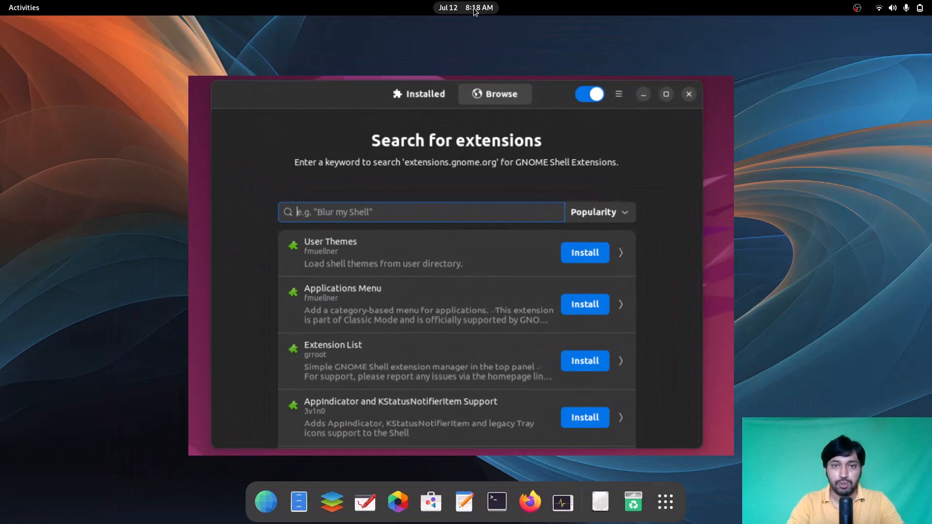
left_click(689, 94)
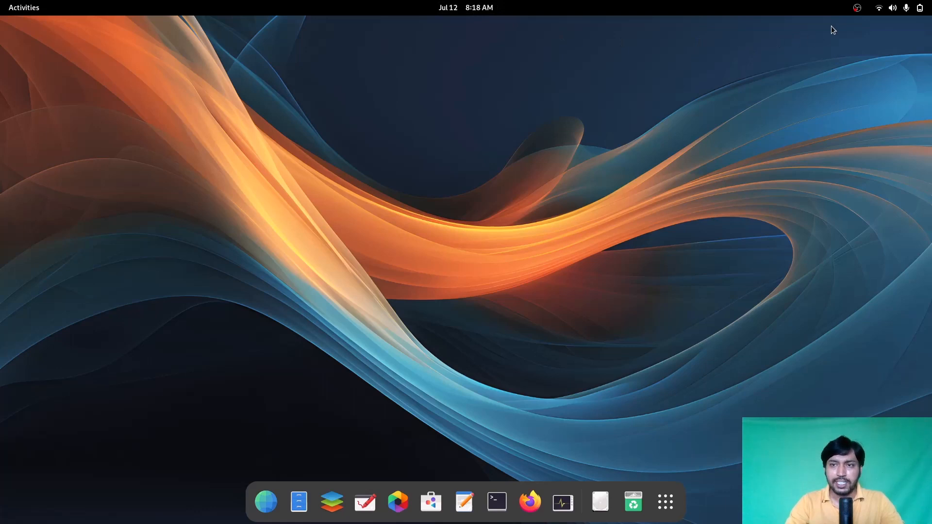
left_click(857, 8)
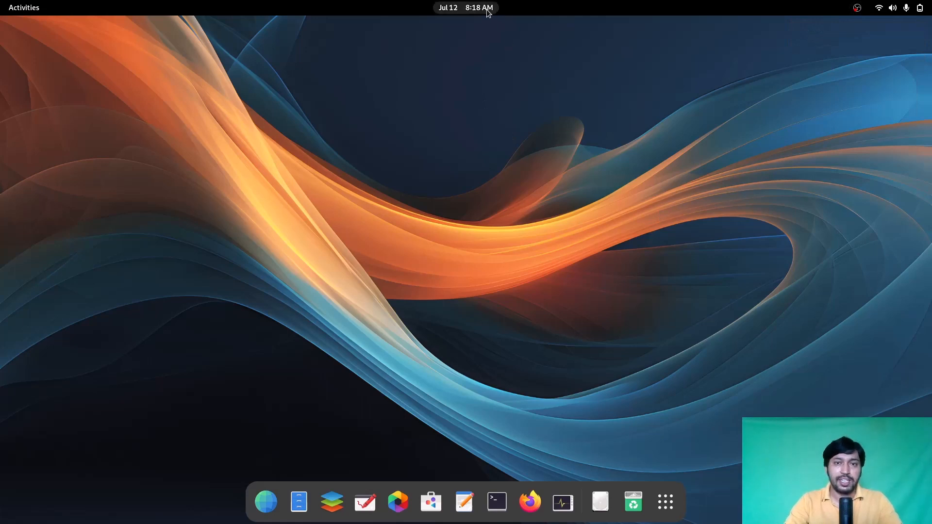
mouse_move(862, 31)
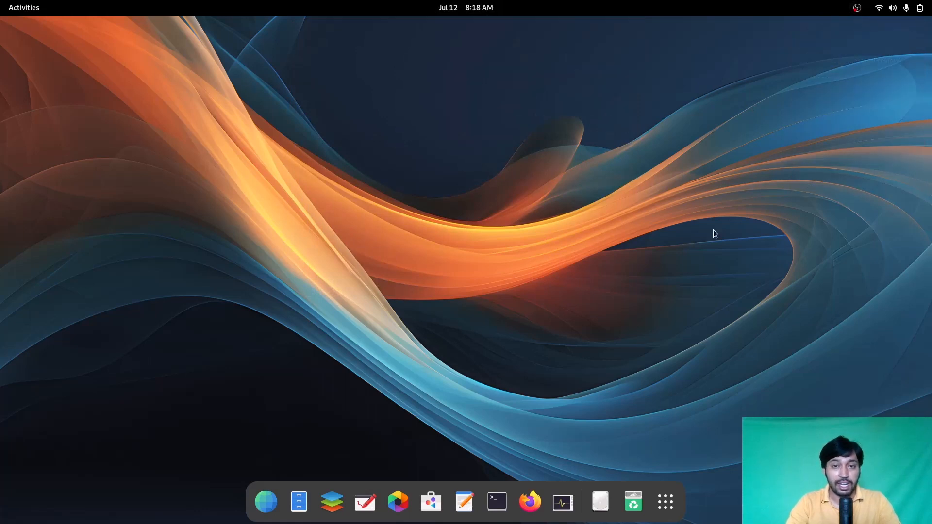
mouse_move(618, 145)
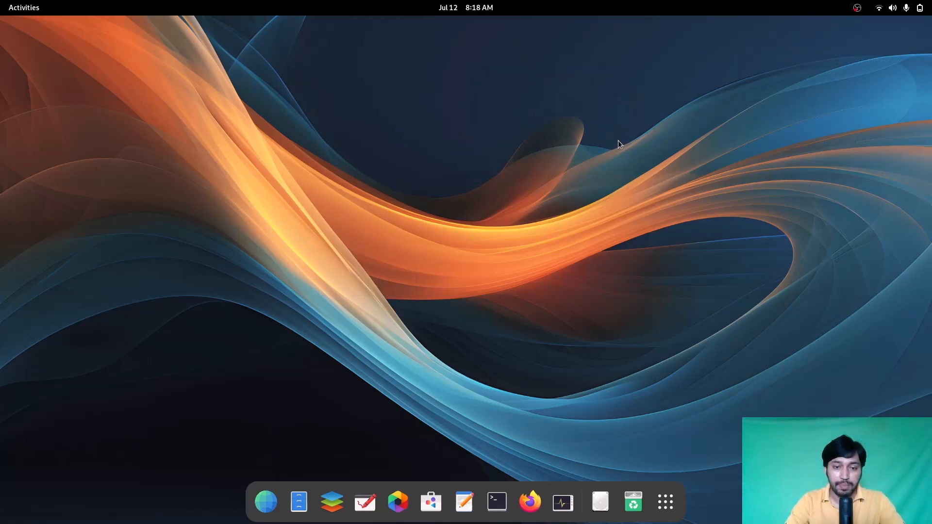
mouse_move(467, 76)
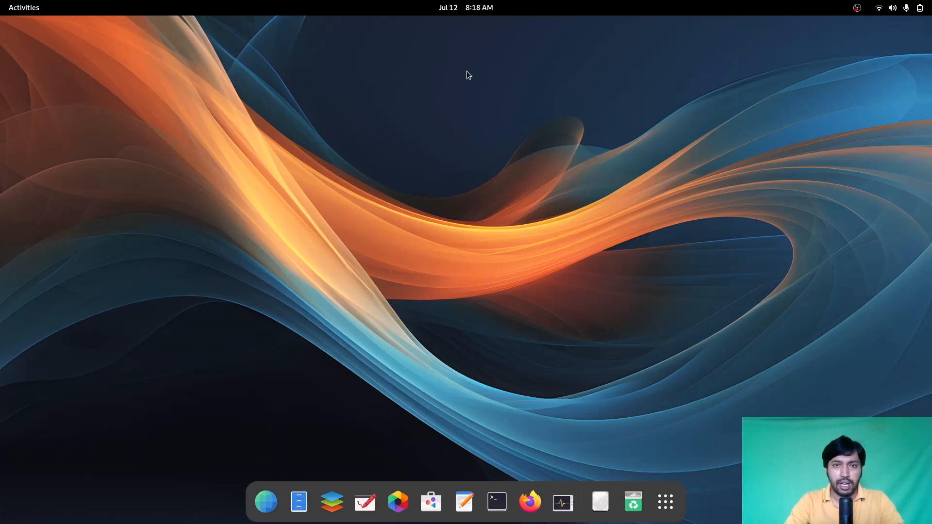
left_click(466, 6)
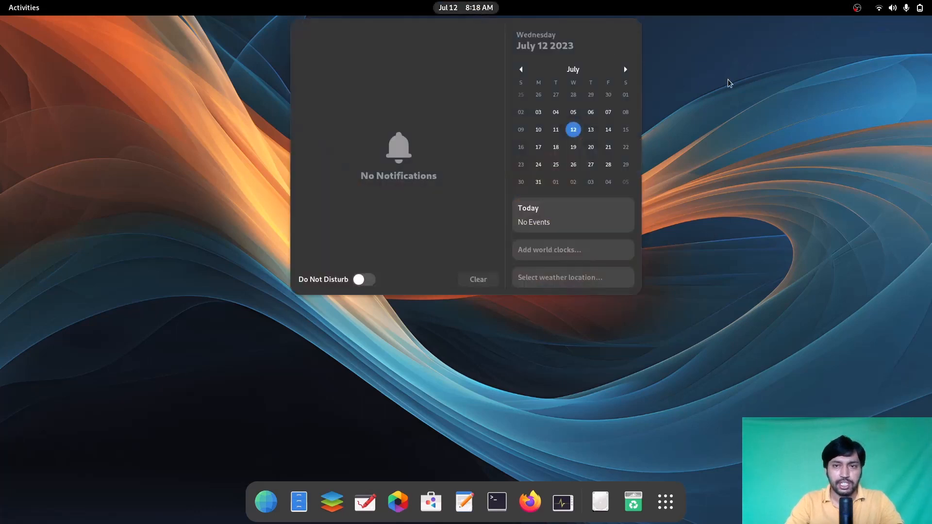
left_click(466, 7)
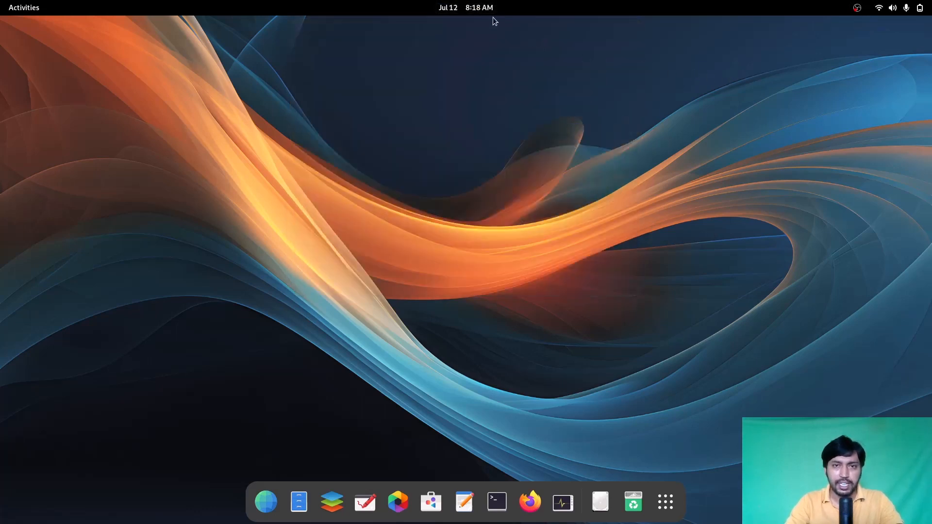
mouse_move(724, 85)
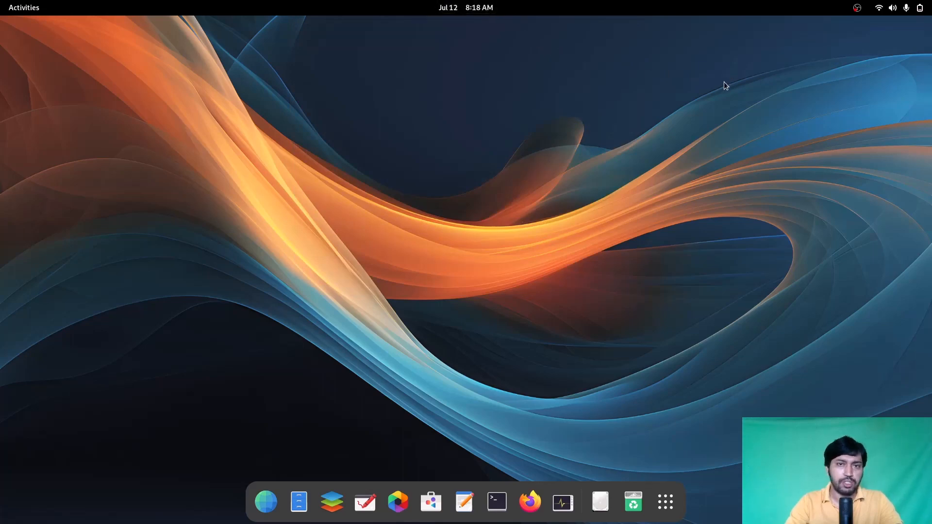